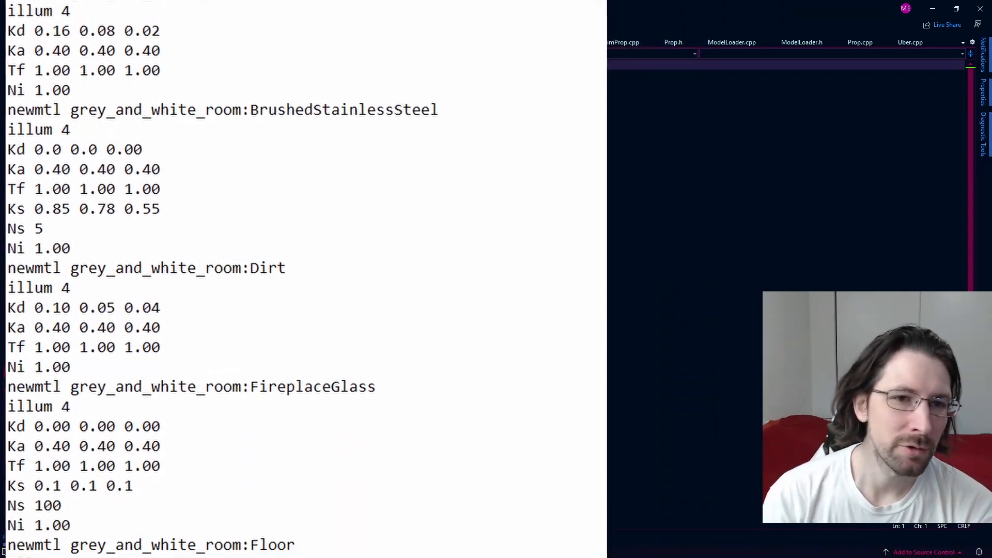
Step: Scroll the view while the lee_enfield_mk1 rifle model loads into the AA Editor scene
{"action": "scroll", "scroll_direction": "down", "scroll_amount": 3}
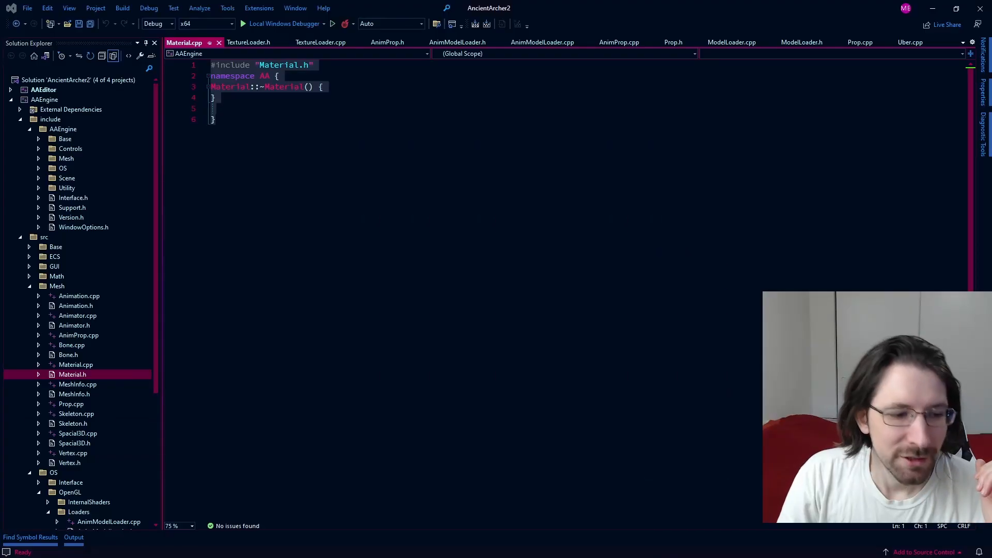
{"action": "mouse_move", "coordinate": [200, 464]}
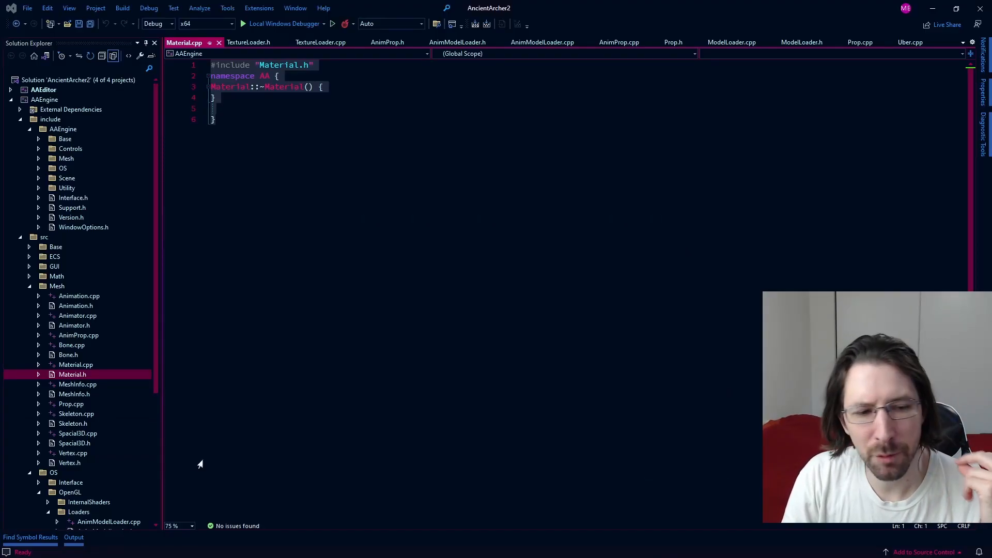
{"action": "mouse_move", "coordinate": [160, 423]}
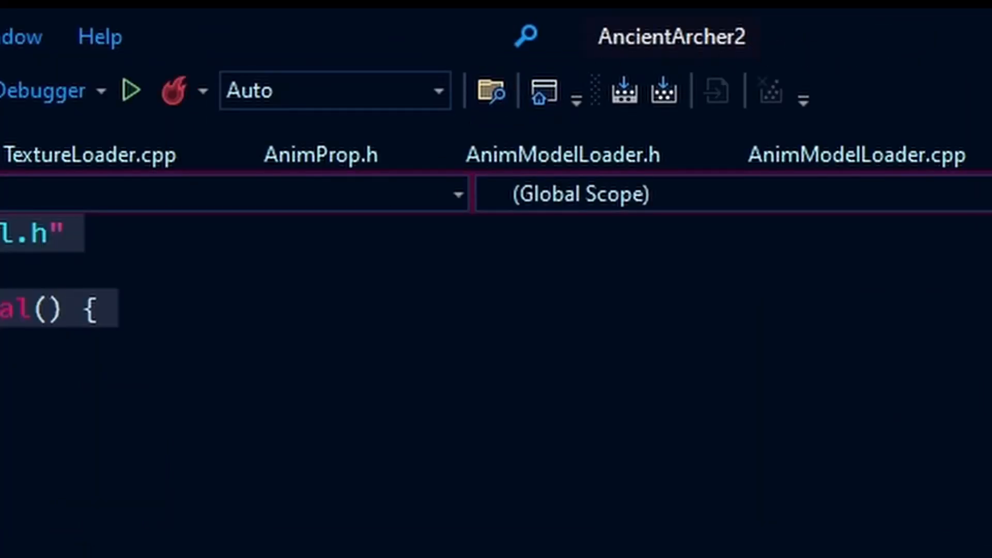
{"action": "mouse_move", "coordinate": [810, 57]}
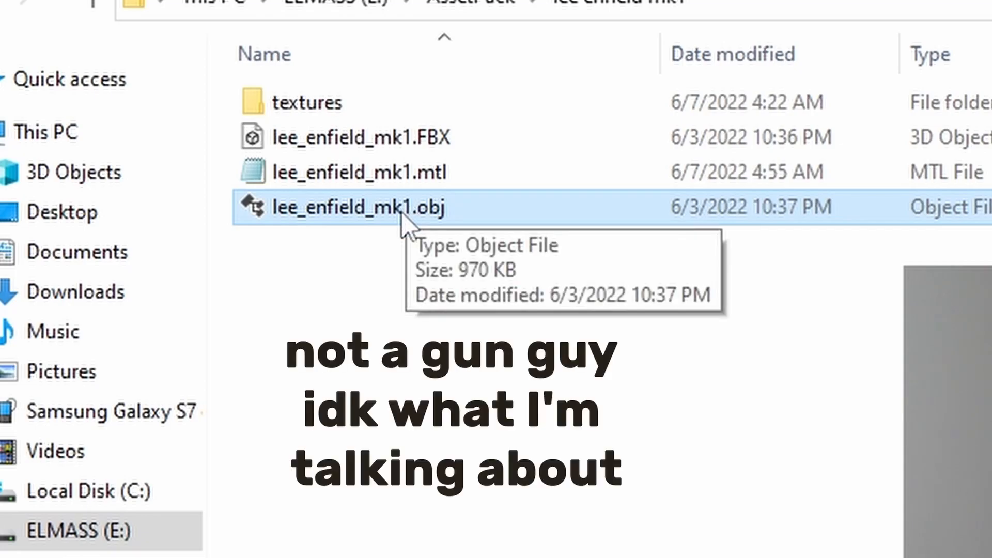
{"action": "mouse_move", "coordinate": [376, 256]}
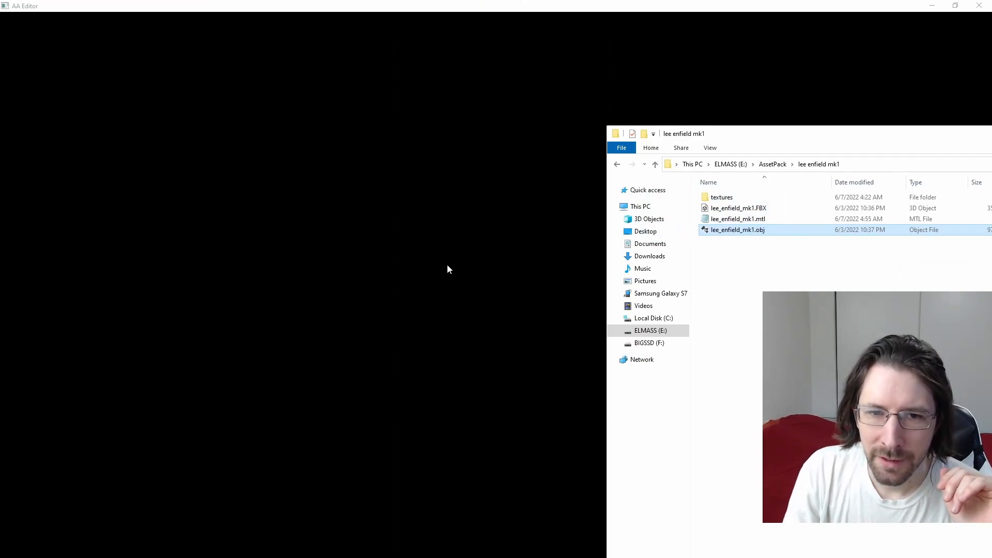
{"action": "mouse_move", "coordinate": [763, 139]}
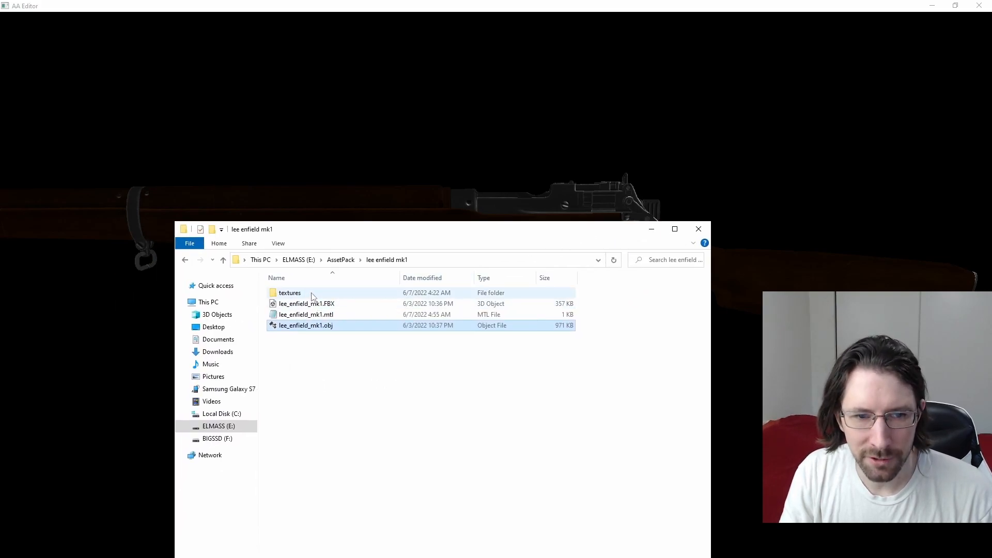
Step: Browse the rifle's textures folder, checking the AO and Roughness PNG maps
{"action": "double_click", "coordinate": [289, 292]}
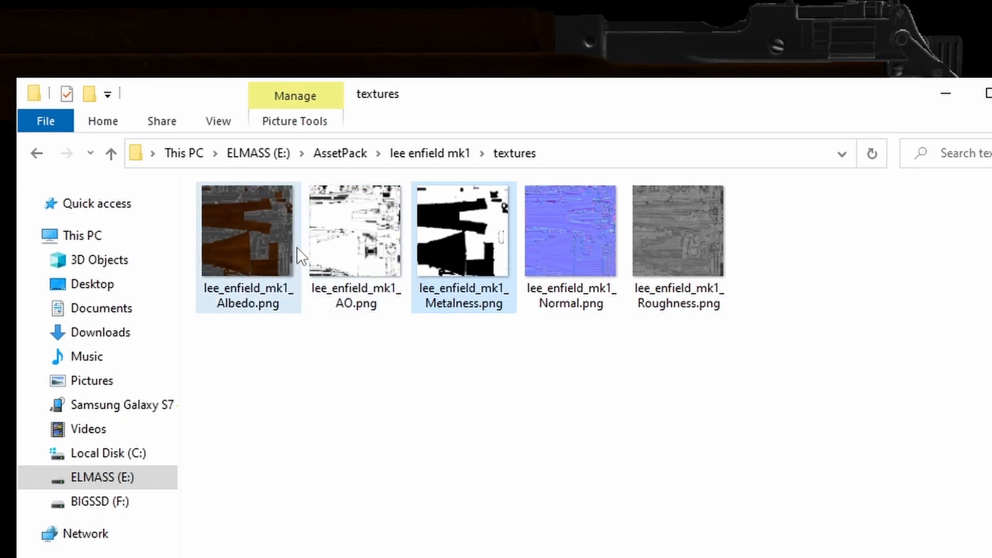
{"action": "left_click", "coordinate": [355, 231]}
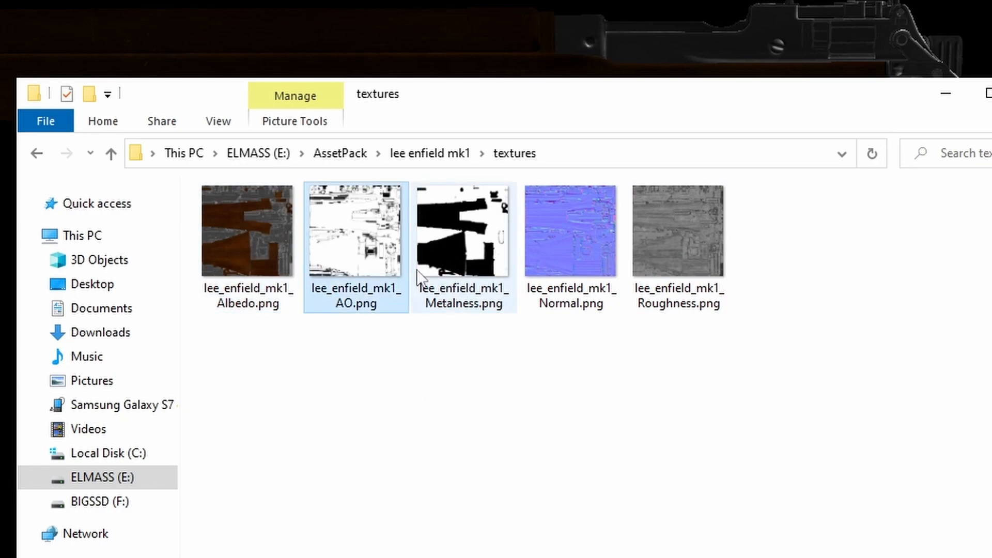
{"action": "mouse_move", "coordinate": [382, 250]}
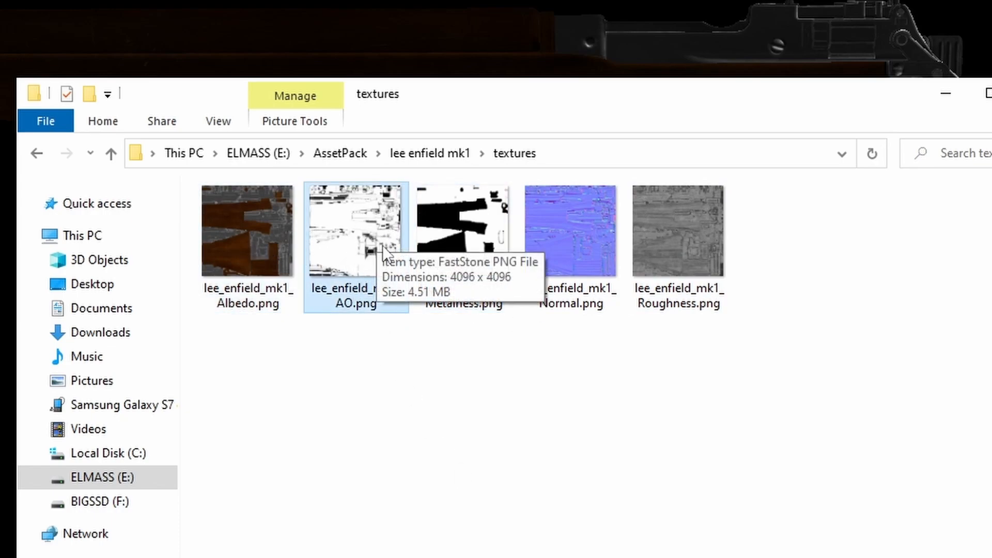
{"action": "left_click", "coordinate": [678, 231]}
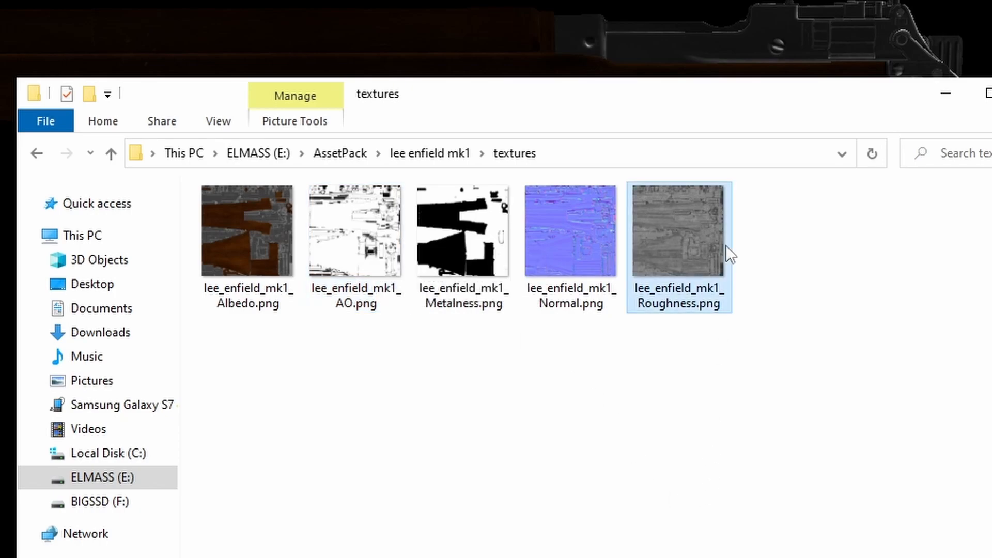
{"action": "left_click", "coordinate": [569, 230]}
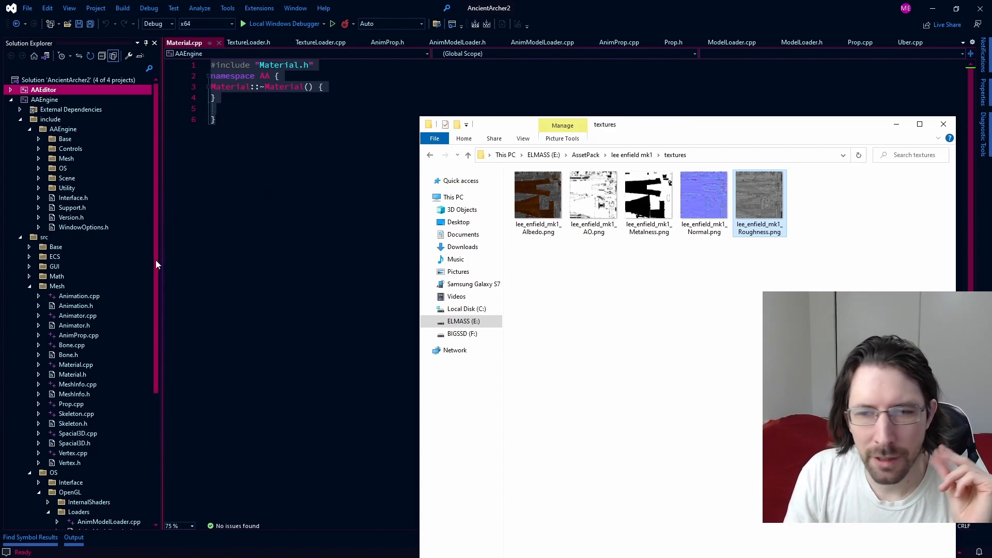
{"action": "mouse_move", "coordinate": [150, 271]}
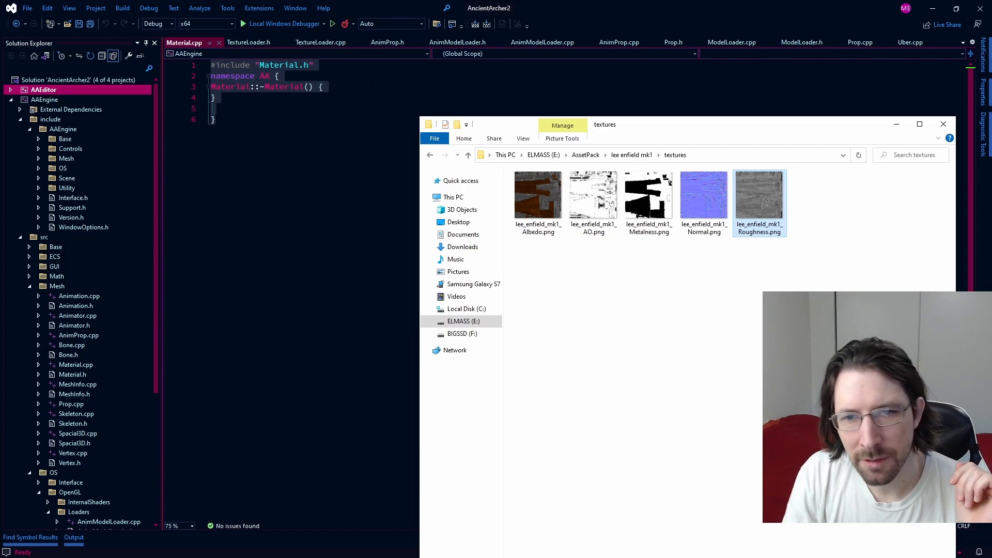
{"action": "scroll", "scroll_direction": "down", "scroll_amount": 3}
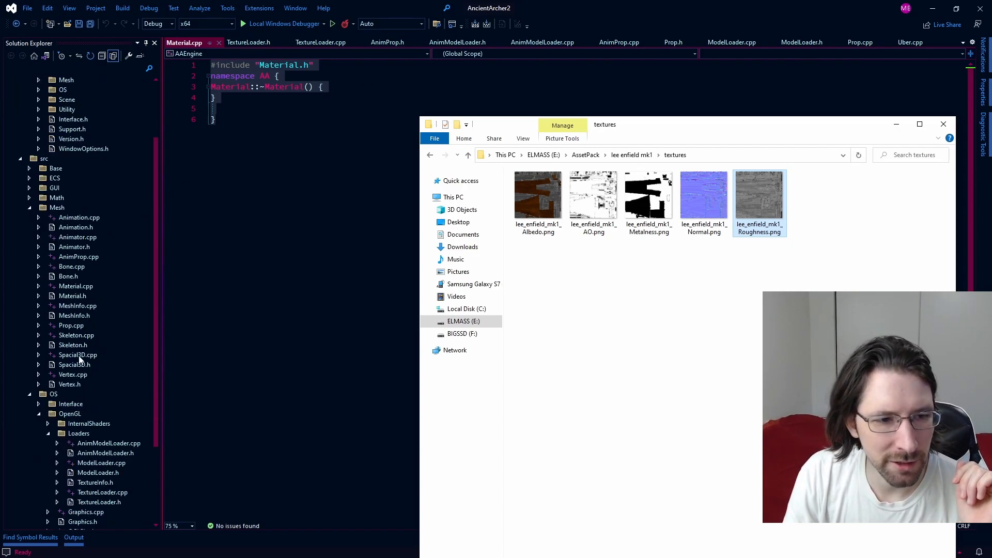
{"action": "mouse_move", "coordinate": [89, 297]}
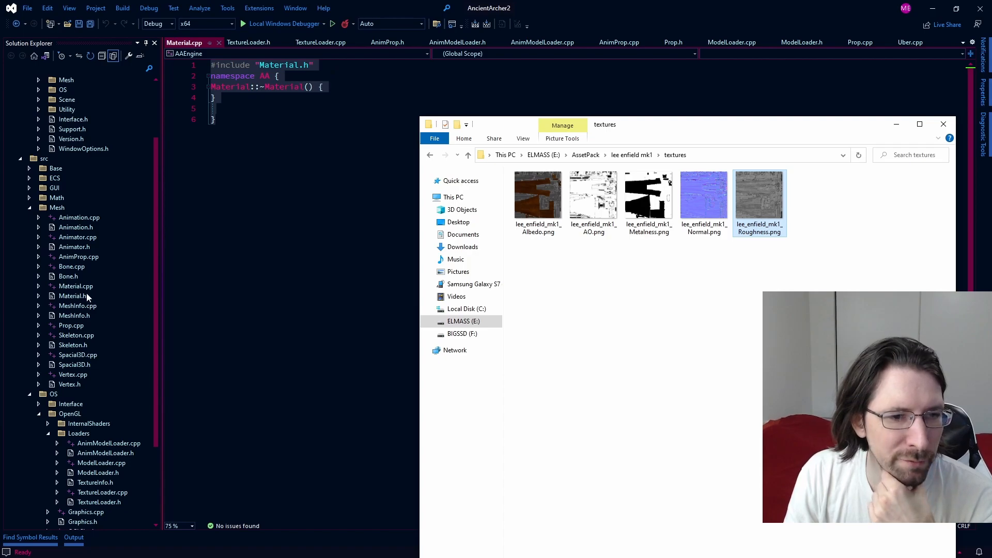
{"action": "scroll", "scroll_direction": "down", "scroll_amount": 3}
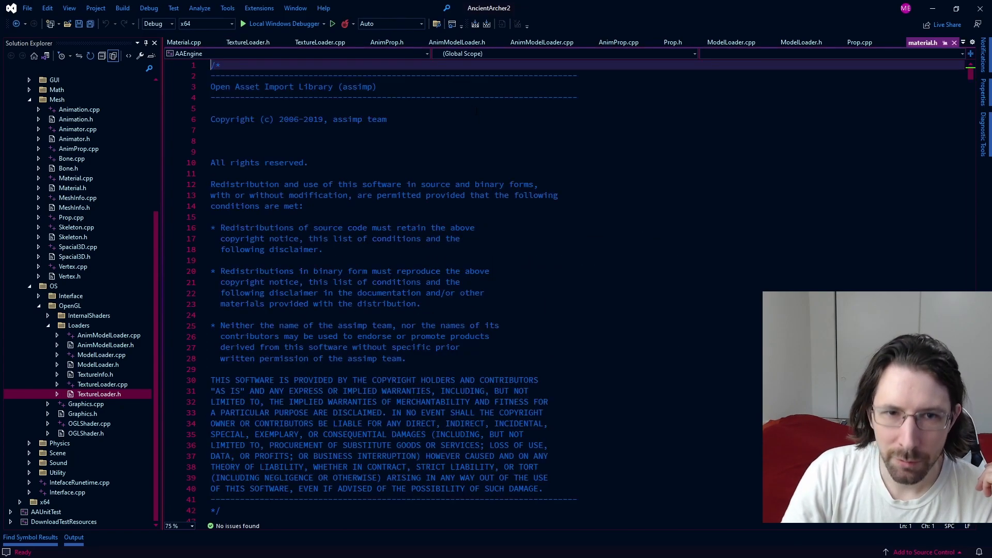
Step: Scroll material.h down past aiTextureMapping toward the aiTextureType enum
{"action": "scroll", "scroll_direction": "down", "scroll_amount": 3}
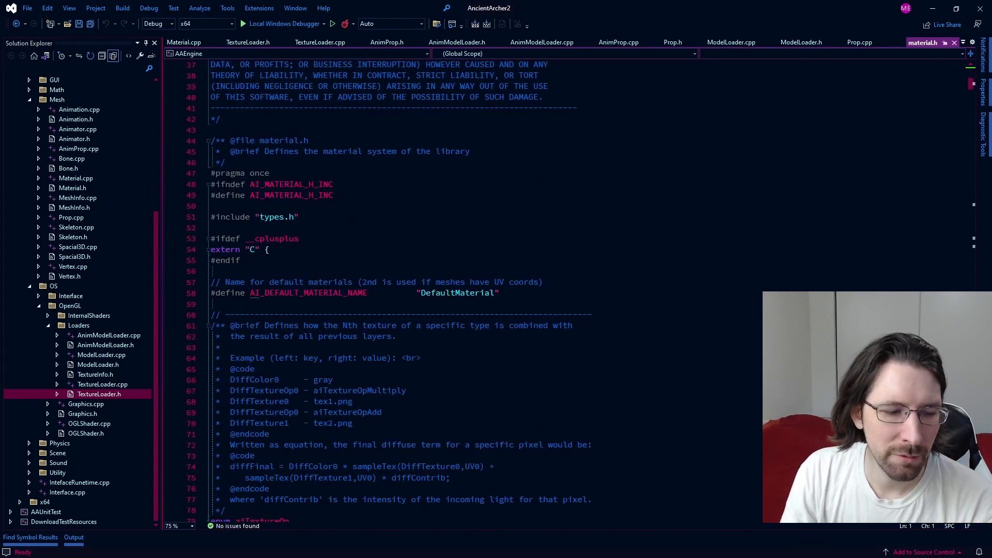
{"action": "scroll", "scroll_direction": "down", "scroll_amount": 3}
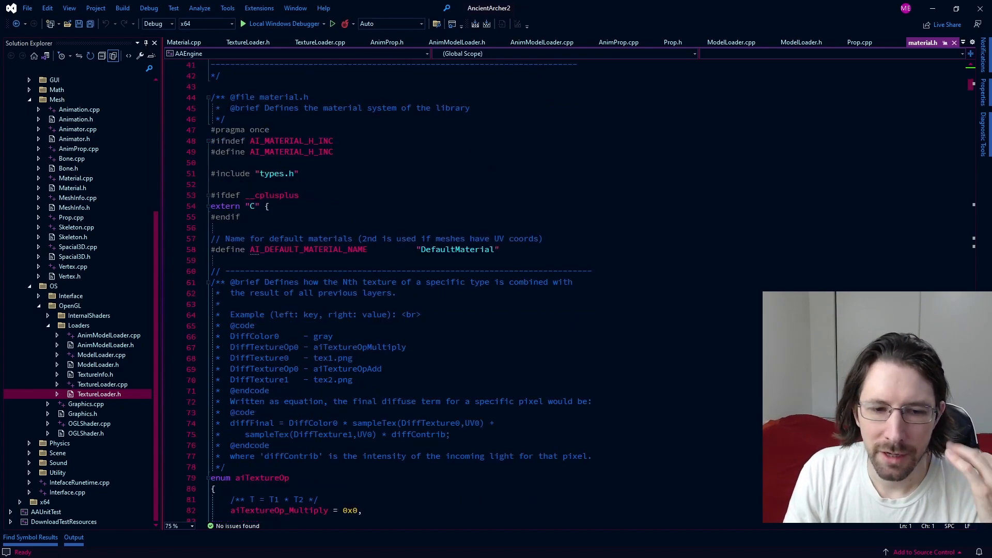
{"action": "scroll", "scroll_direction": "down", "scroll_amount": 3}
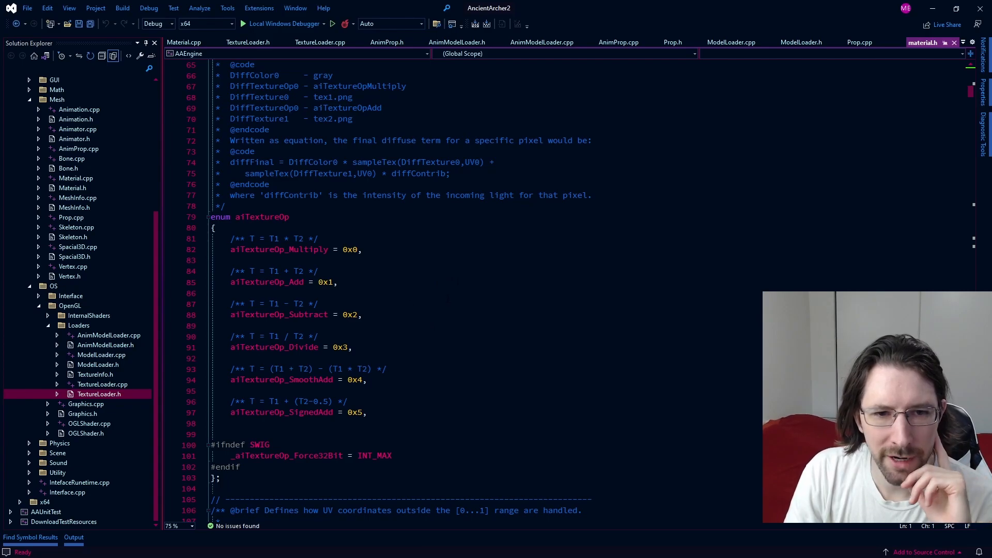
{"action": "scroll", "scroll_direction": "down", "scroll_amount": 3}
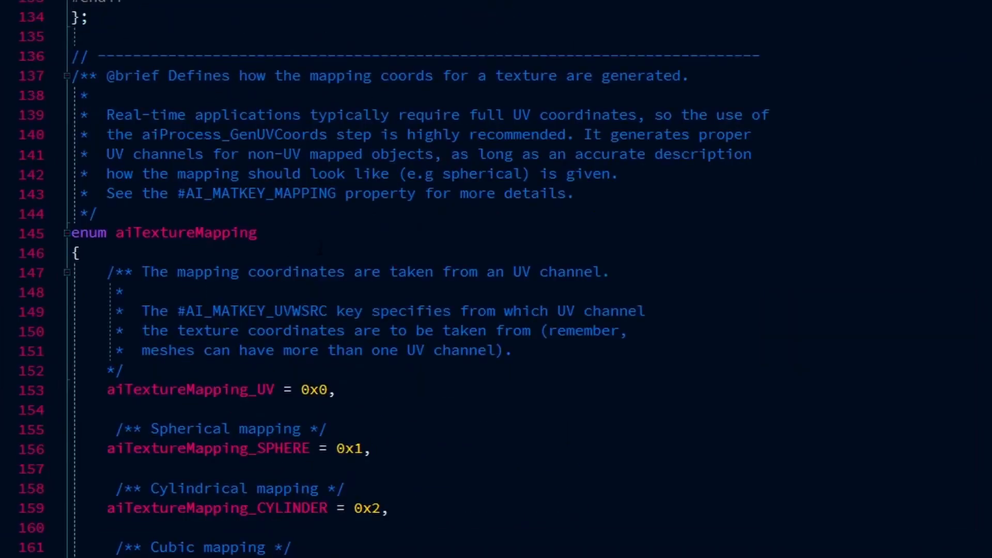
{"action": "scroll", "scroll_direction": "up", "scroll_amount": 3}
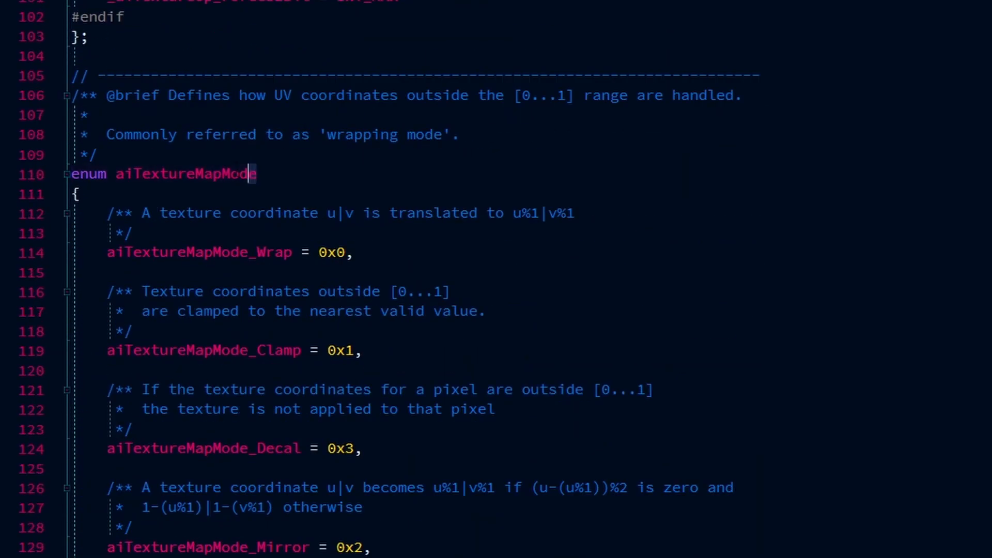
{"action": "scroll", "scroll_direction": "up", "scroll_amount": 3}
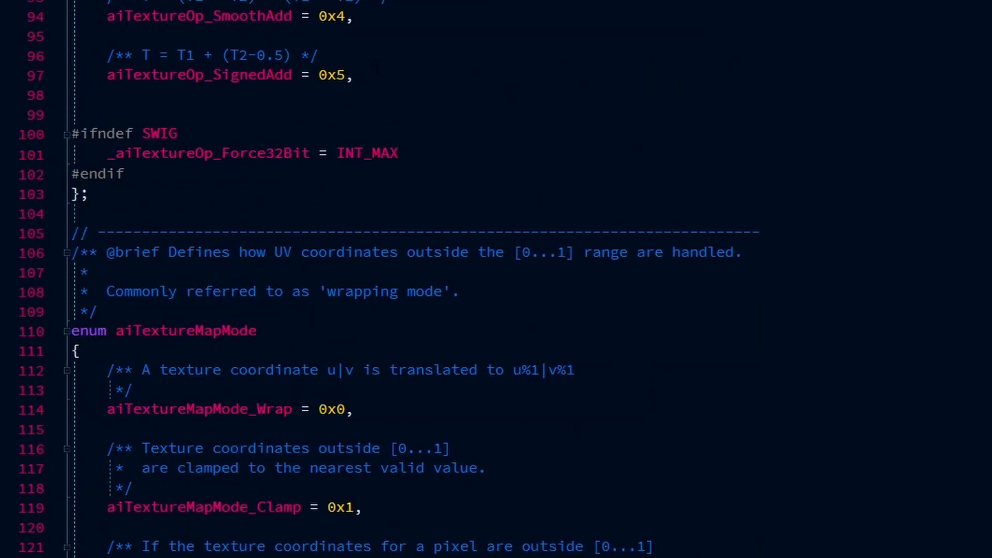
{"action": "scroll", "scroll_direction": "down", "scroll_amount": 3}
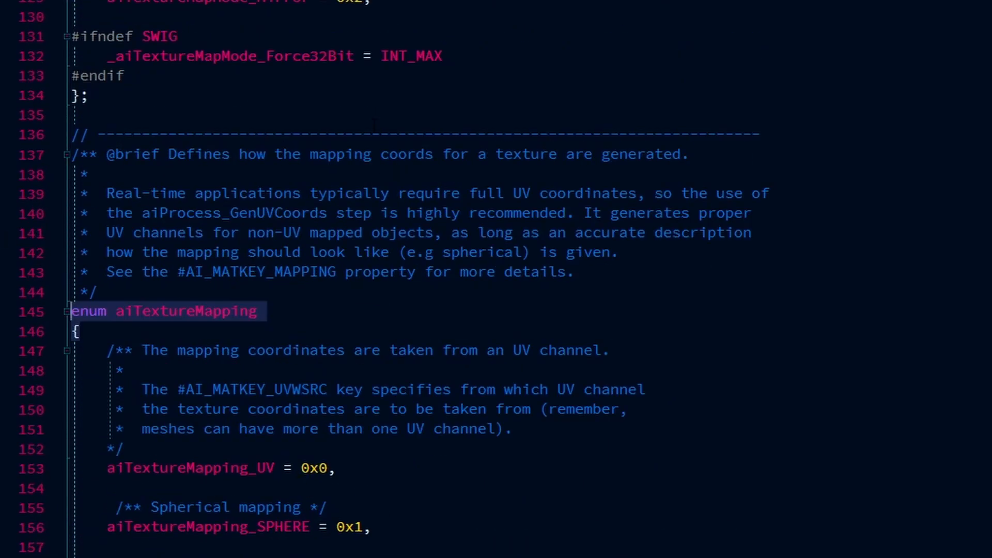
{"action": "scroll", "scroll_direction": "down", "scroll_amount": 3}
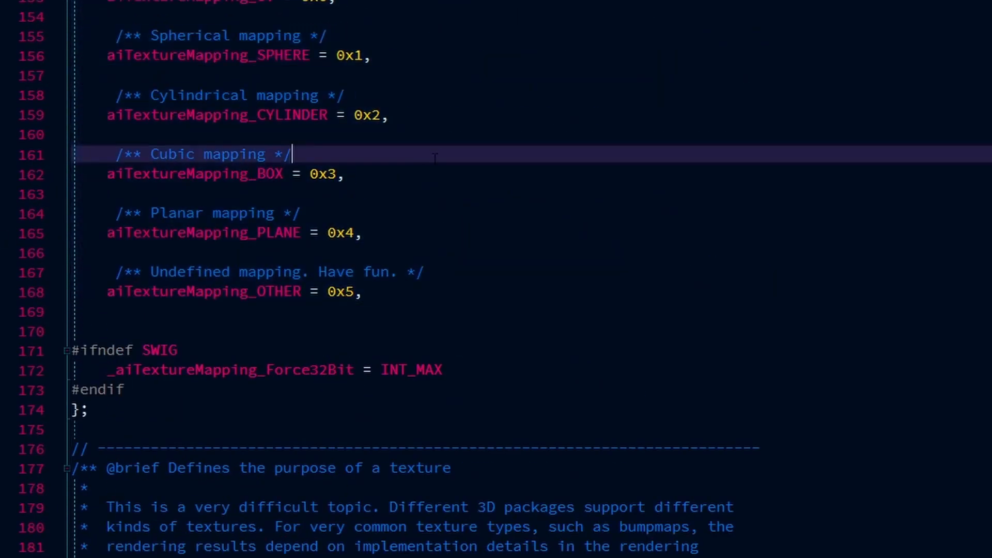
{"action": "scroll", "scroll_direction": "down", "scroll_amount": 3}
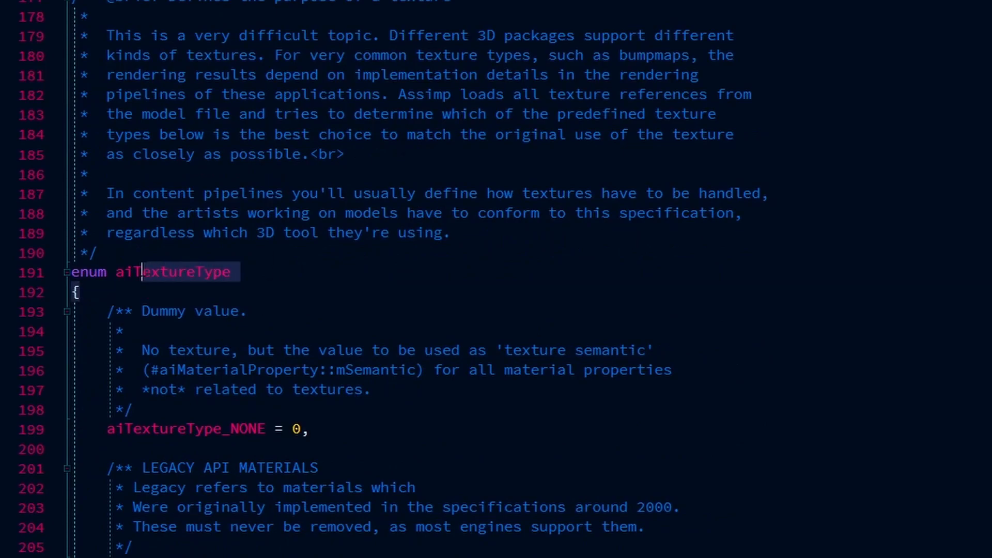
Step: Select the aiTextureType enum name and bring its PBR Materials entries into view
{"action": "double_click", "coordinate": [171, 272]}
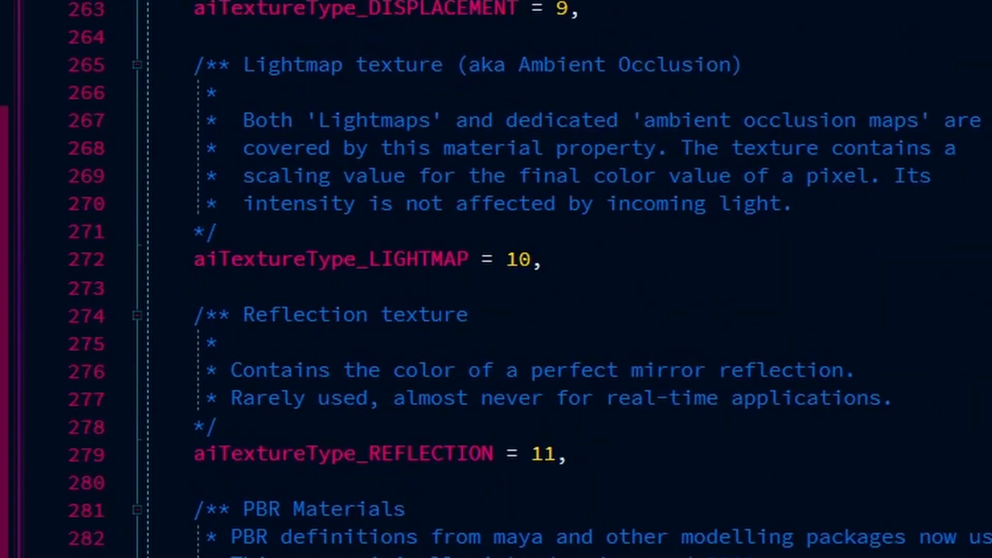
{"action": "scroll", "scroll_direction": "down", "scroll_amount": 3}
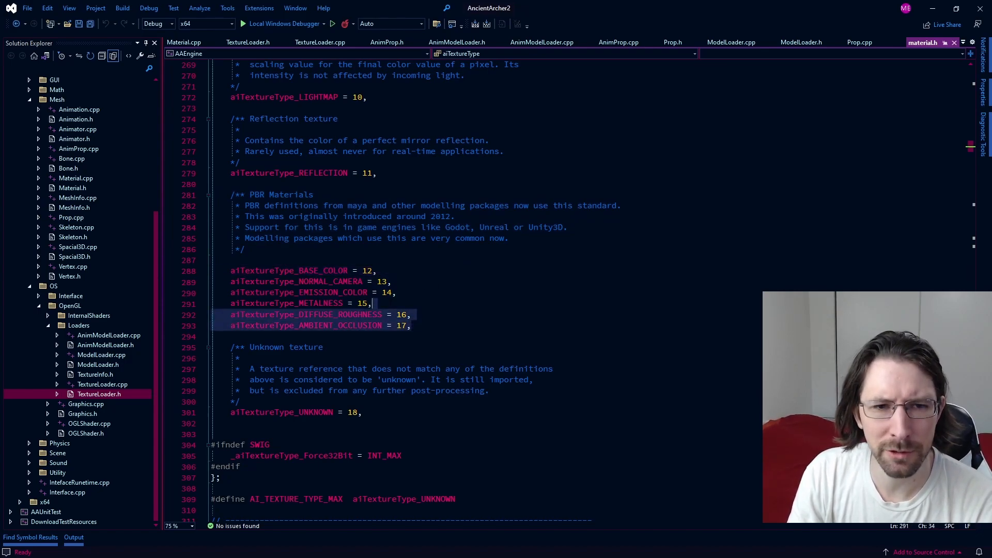
Step: Review the legacy texture types and select the aiTextureType_NORMALS entry
{"action": "scroll", "scroll_direction": "up", "scroll_amount": 3}
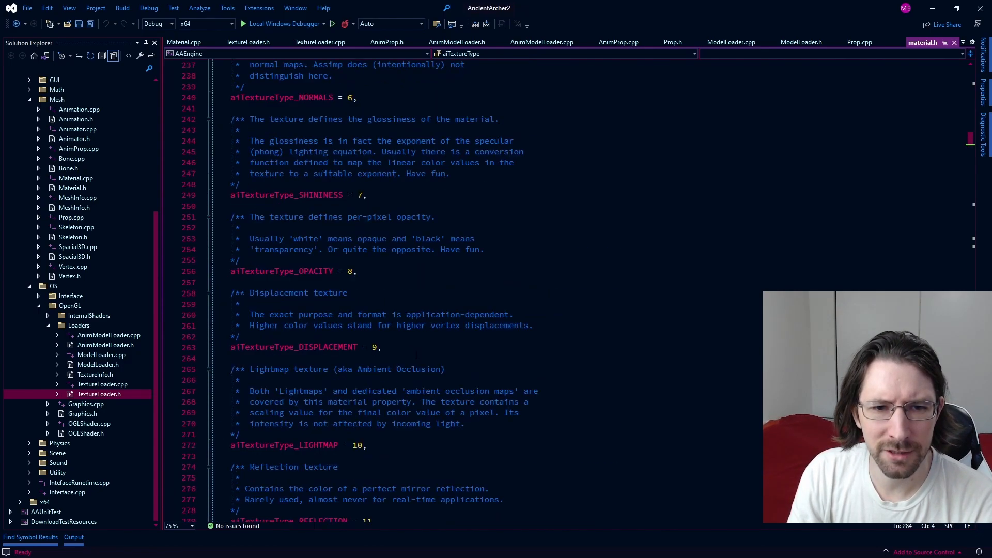
{"action": "scroll", "scroll_direction": "up", "scroll_amount": 3}
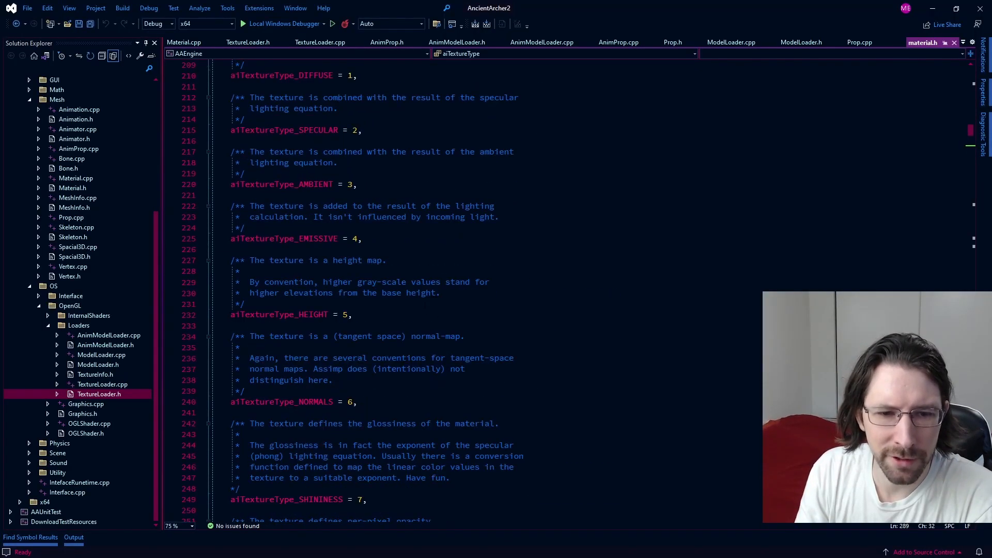
{"action": "double_click", "coordinate": [281, 402]}
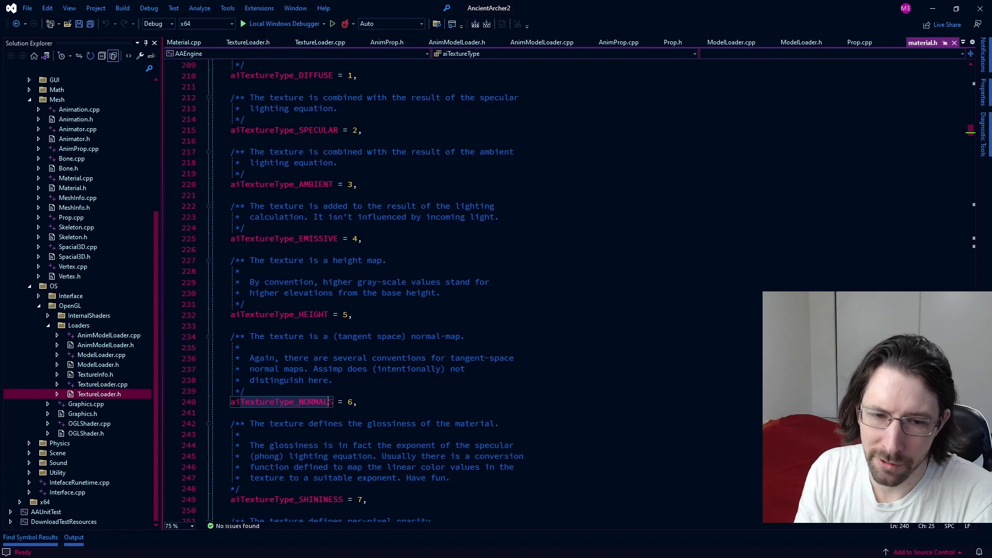
Step: Highlight lines 279–295 from REFLECTION through the PBR Materials texture types
{"action": "scroll", "scroll_direction": "down", "scroll_amount": 3}
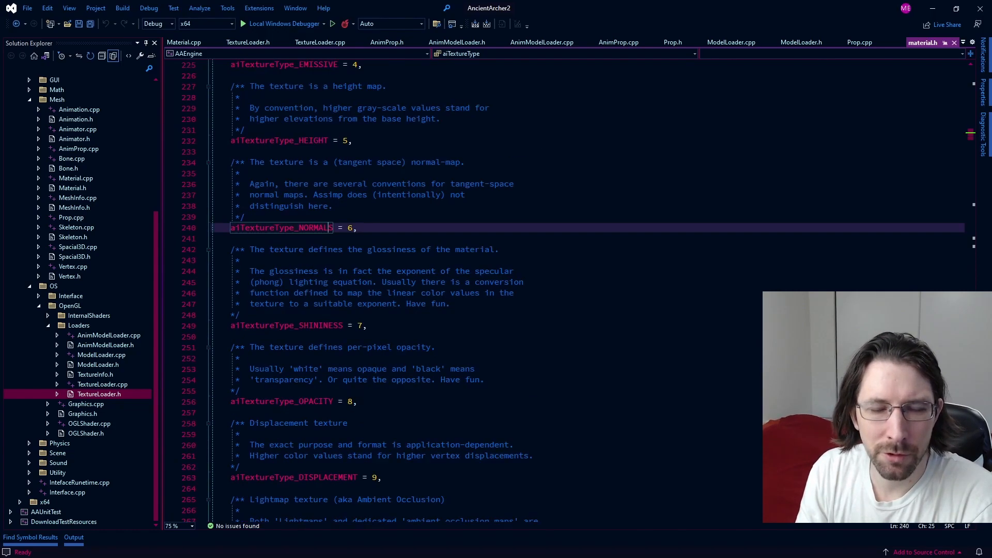
{"action": "scroll", "scroll_direction": "down", "scroll_amount": 3}
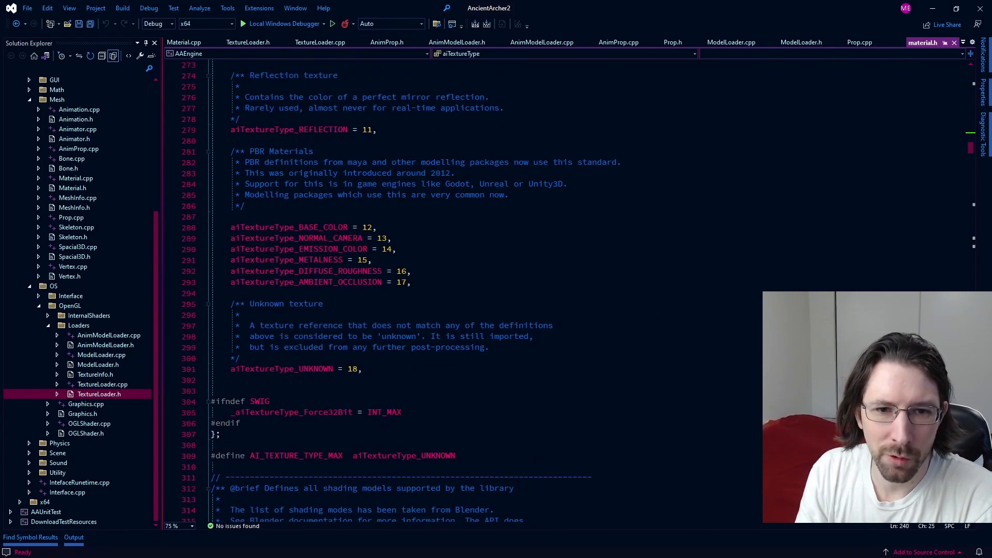
{"action": "left_click", "coordinate": [253, 216]}
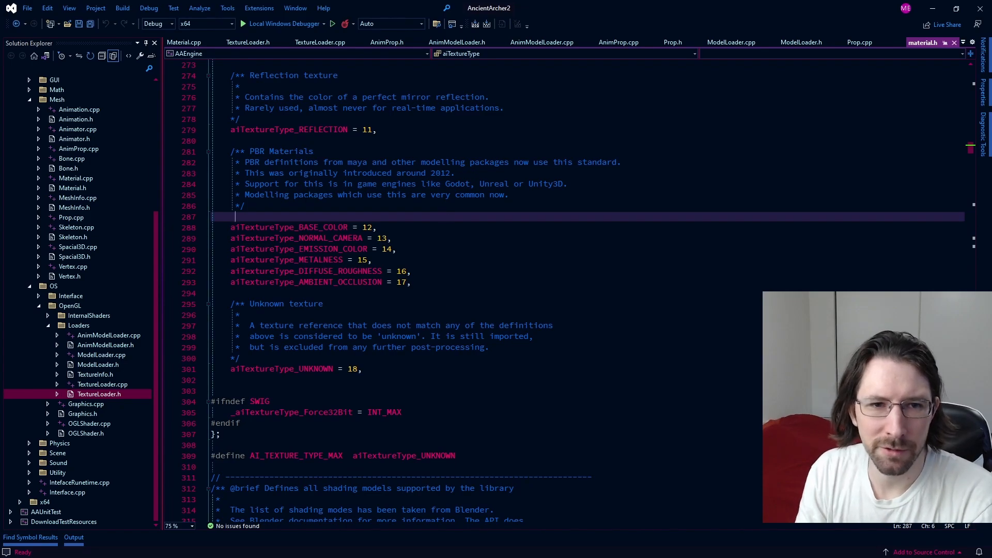
{"action": "scroll", "scroll_direction": "up", "scroll_amount": 3}
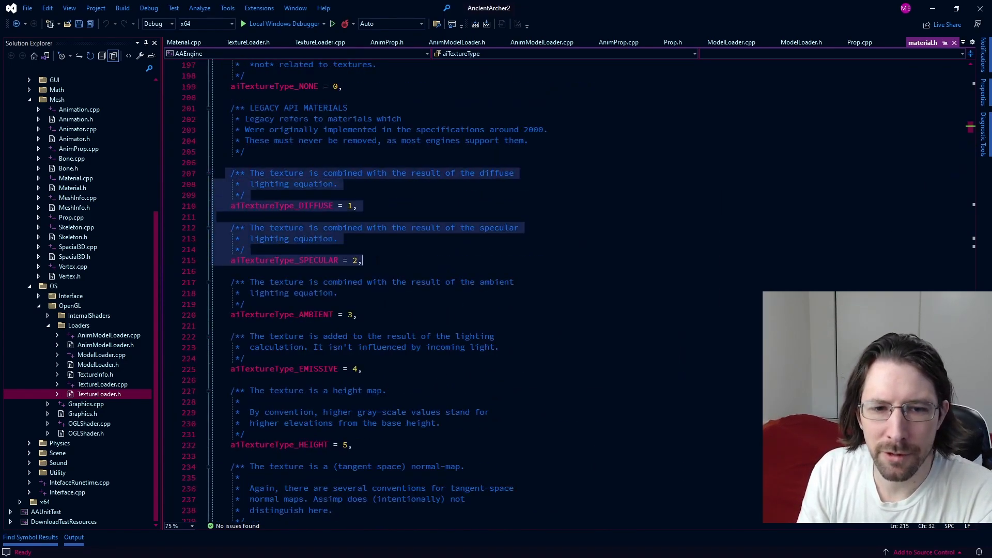
{"action": "scroll", "scroll_direction": "down", "scroll_amount": 3}
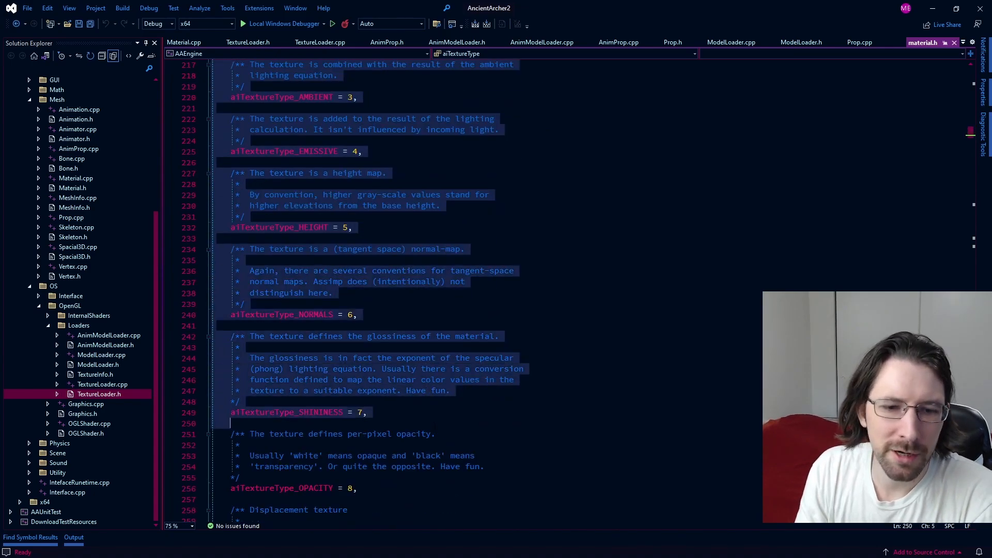
{"action": "scroll", "scroll_direction": "down", "scroll_amount": 3}
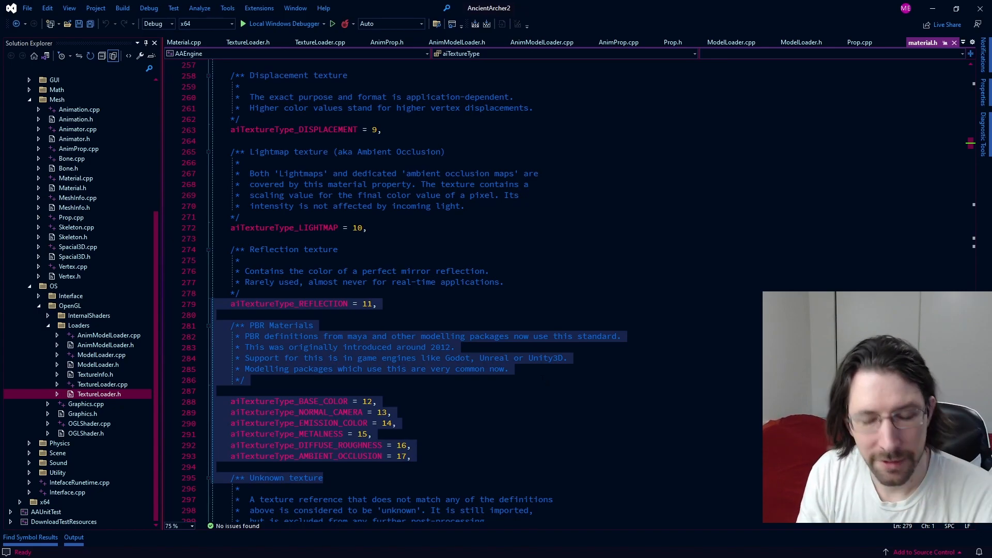
Step: Clear the PBR highlight and scroll back up to the enum aiTextureType declaration
{"action": "left_click", "coordinate": [411, 456]}
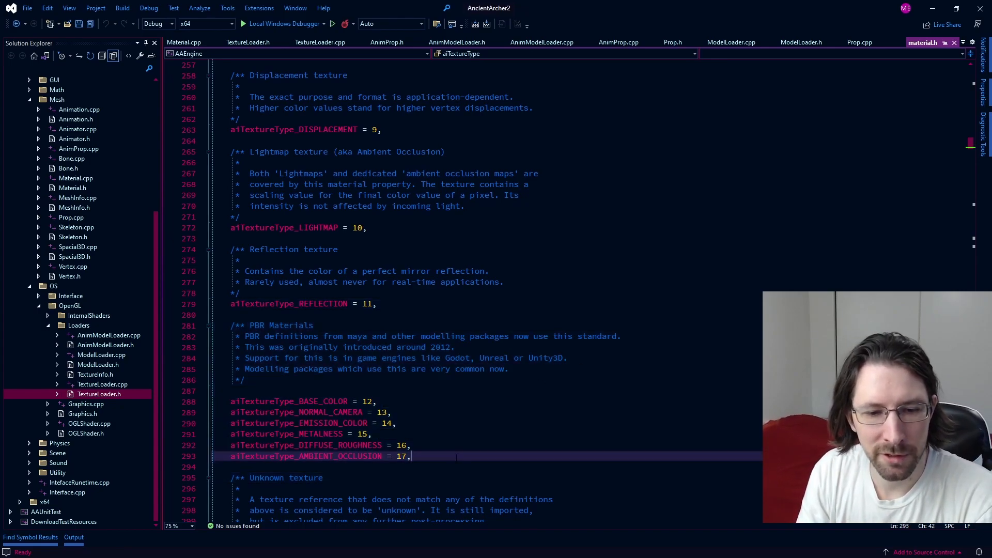
{"action": "left_click", "coordinate": [316, 434]}
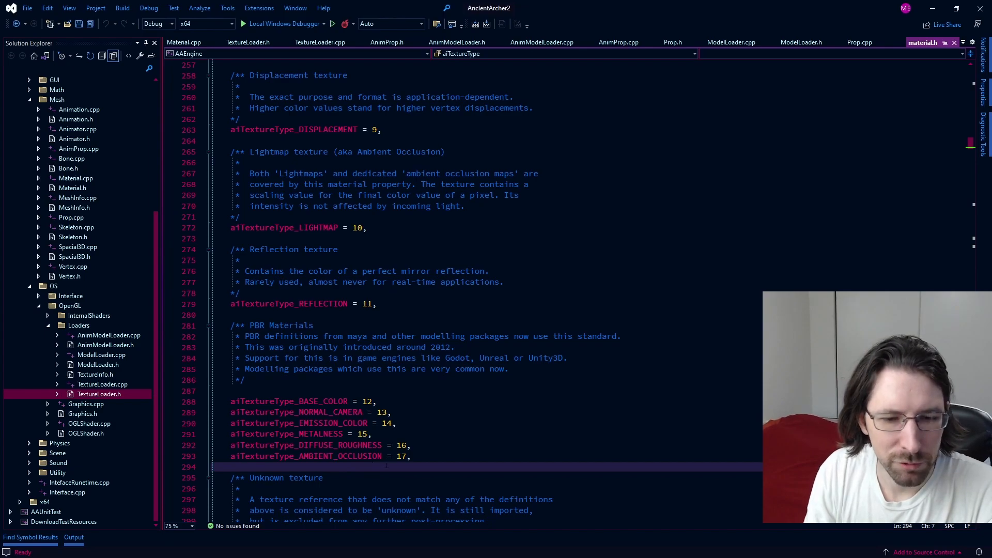
{"action": "scroll", "scroll_direction": "up", "scroll_amount": 3}
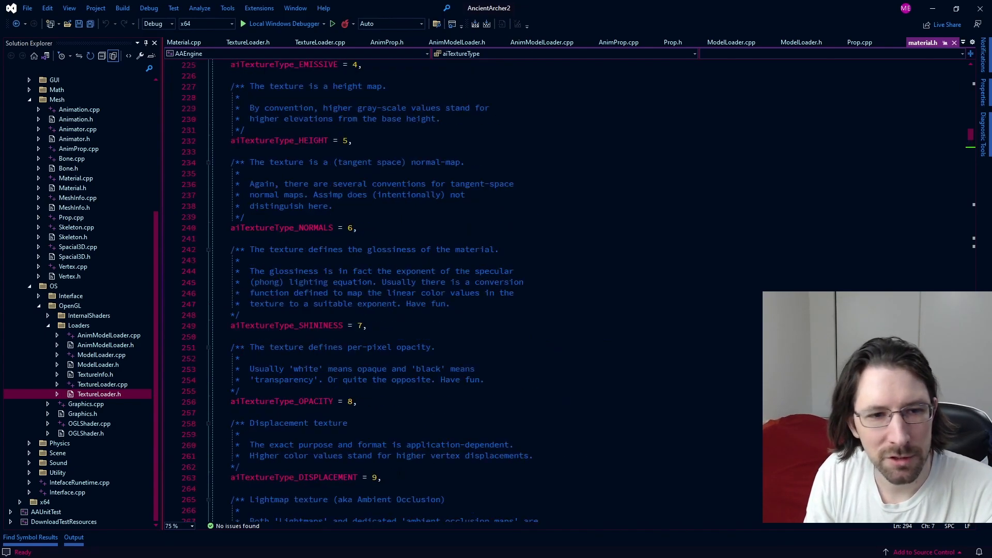
{"action": "scroll", "scroll_direction": "up", "scroll_amount": 3}
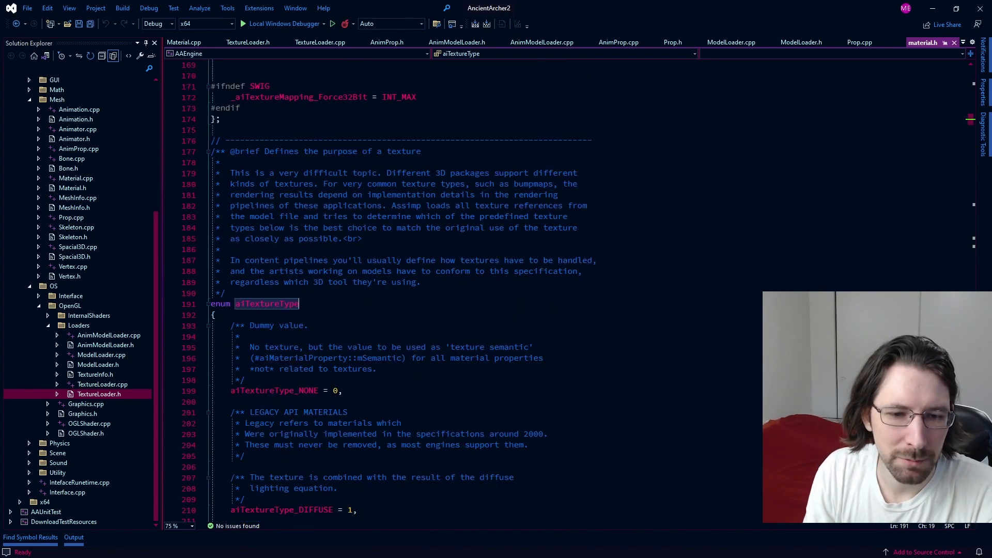
Step: Highlight lines 280–293, the PBR Materials comment through aiTextureType_AMBIENT_OCCLUSION
{"action": "scroll", "scroll_direction": "down", "scroll_amount": 3}
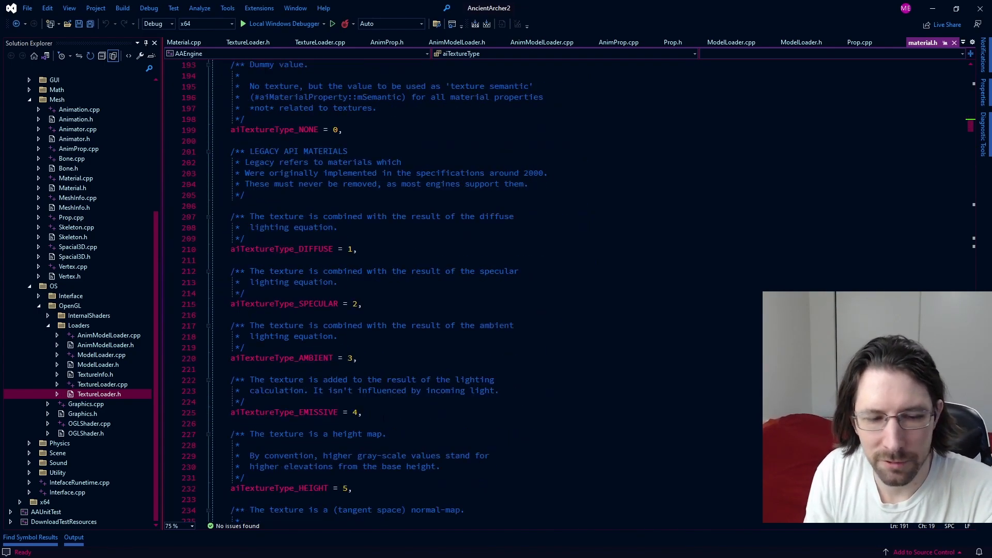
{"action": "scroll", "scroll_direction": "down", "scroll_amount": 3}
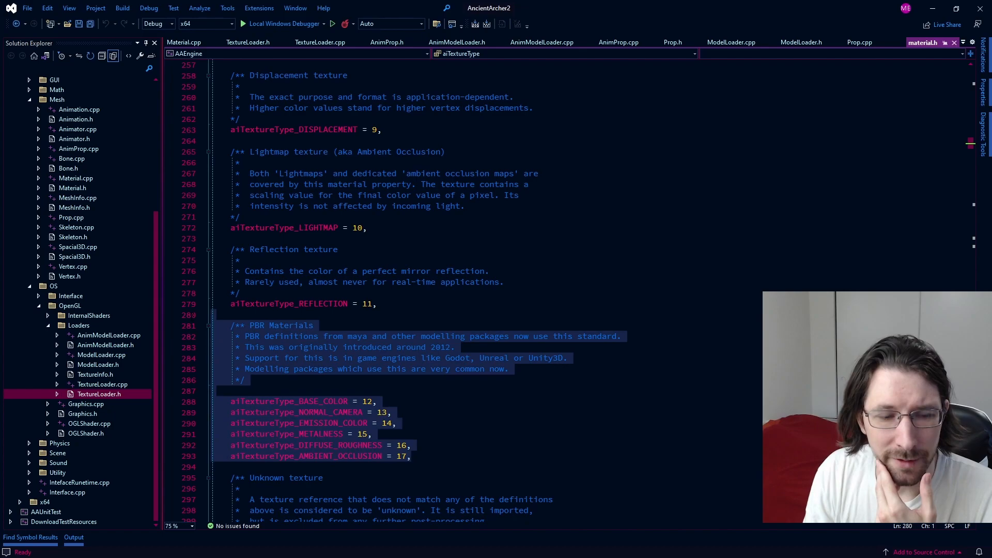
{"action": "left_click", "coordinate": [411, 455]}
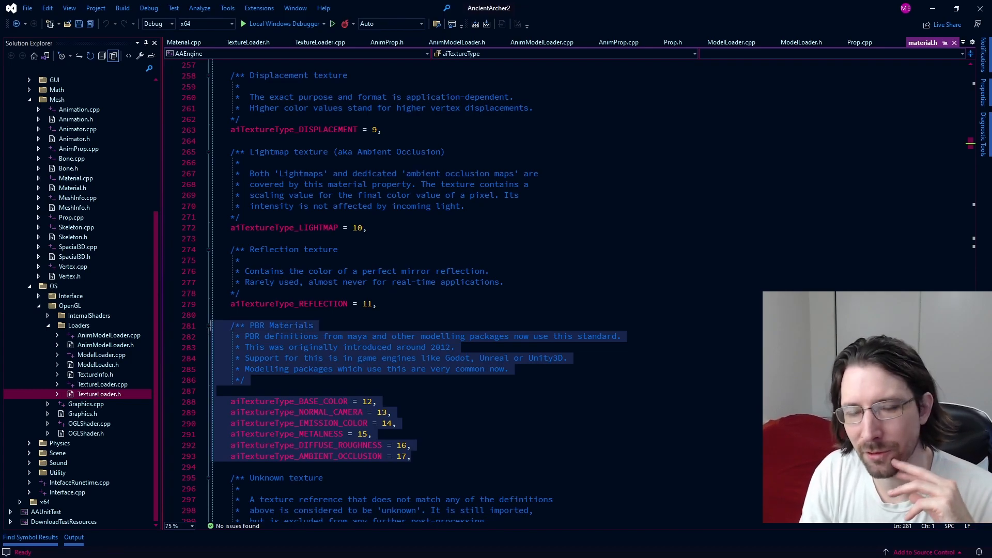
{"action": "mouse_move", "coordinate": [303, 363]}
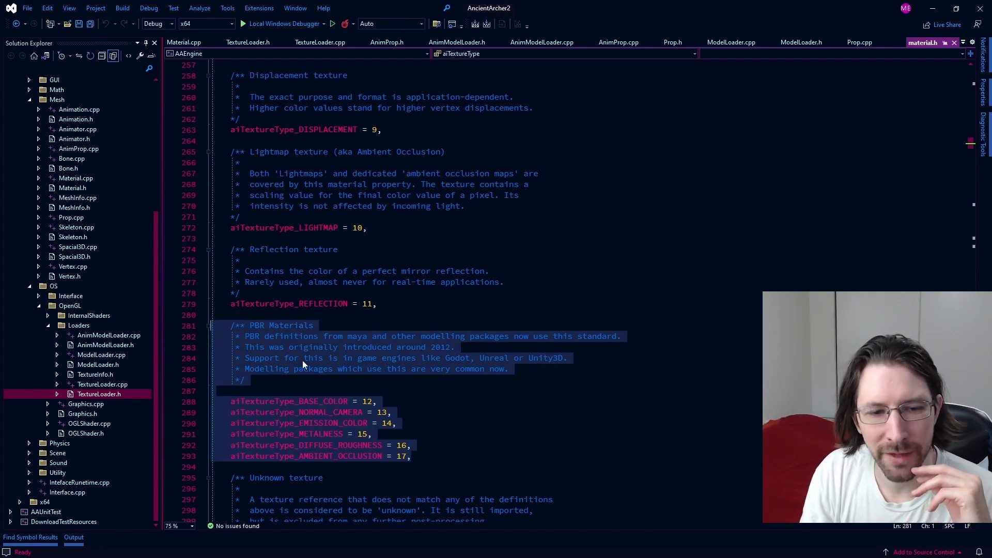